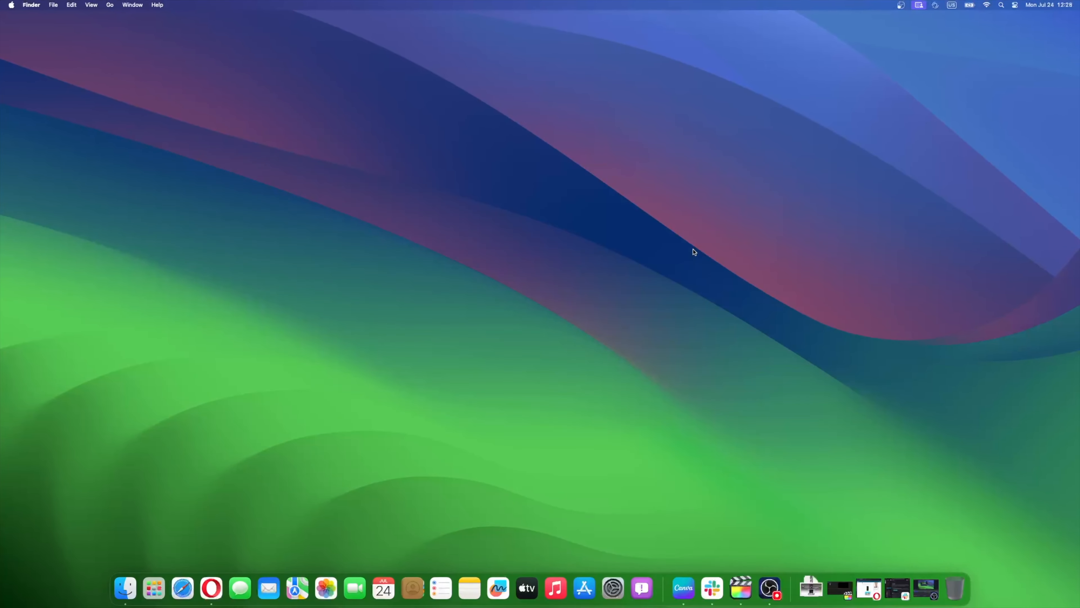
Show the Table of Contents pane for the blank document via the View menu.
left_click(755, 589)
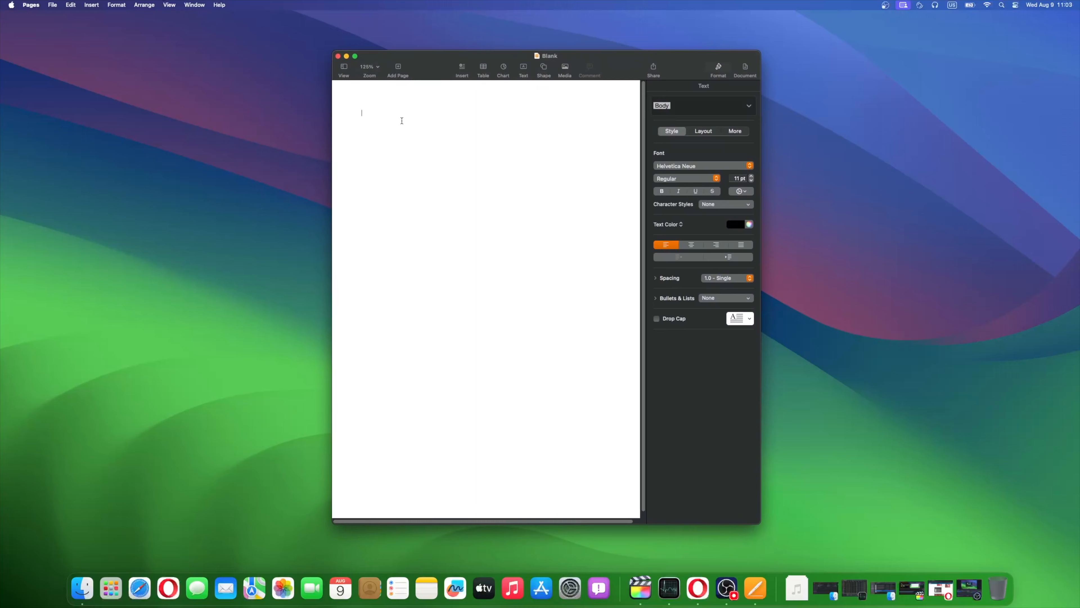
mouse_move(170, 6)
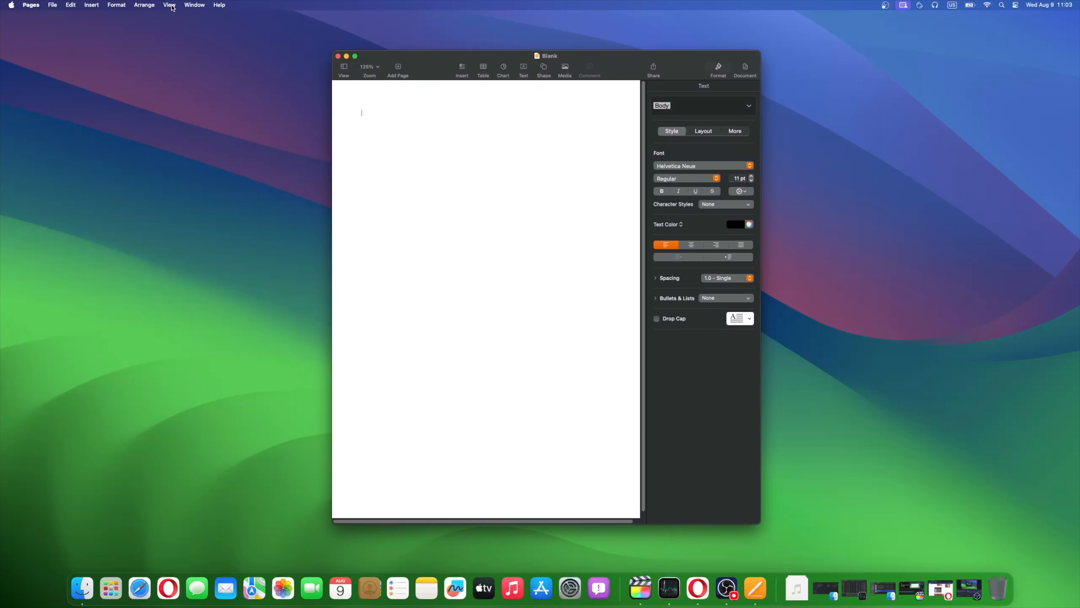
left_click(169, 5)
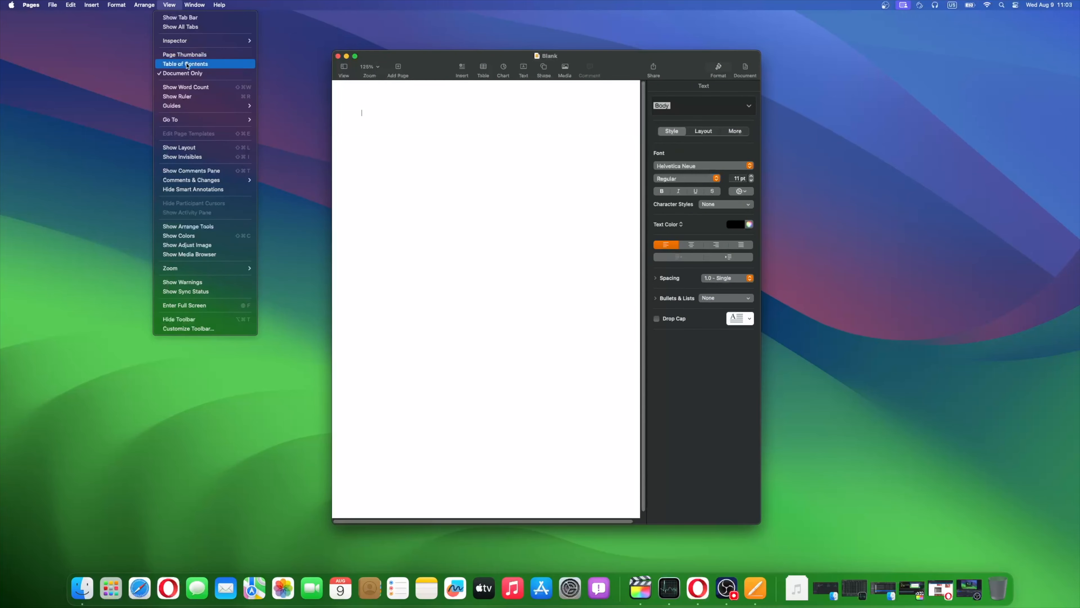
left_click(185, 63)
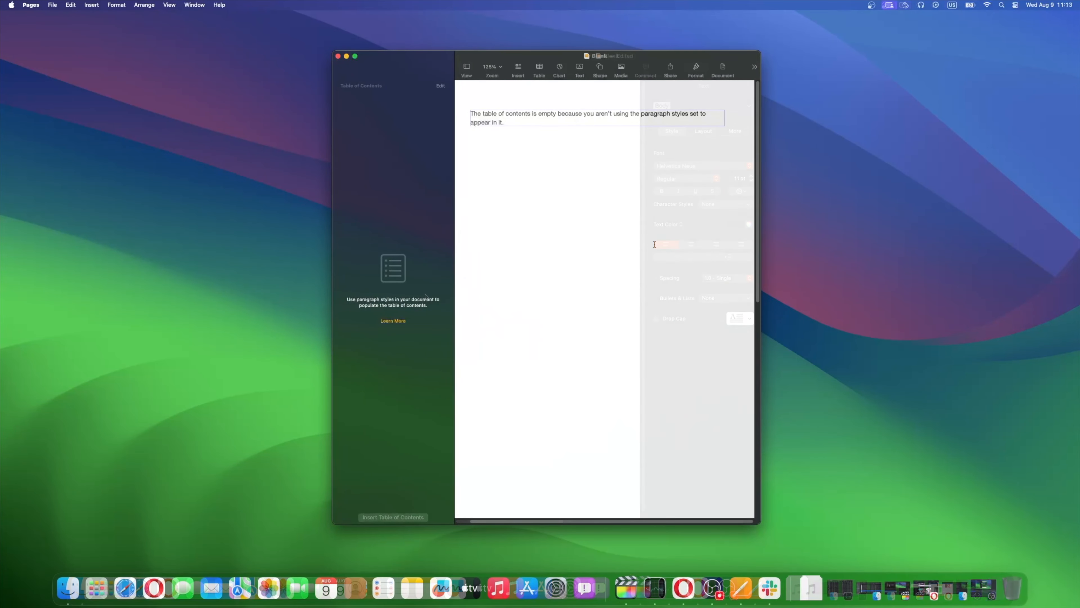
In the Format inspector, include Title and Subtitle paragraph styles alongside Heading in the contents.
left_click(696, 69)
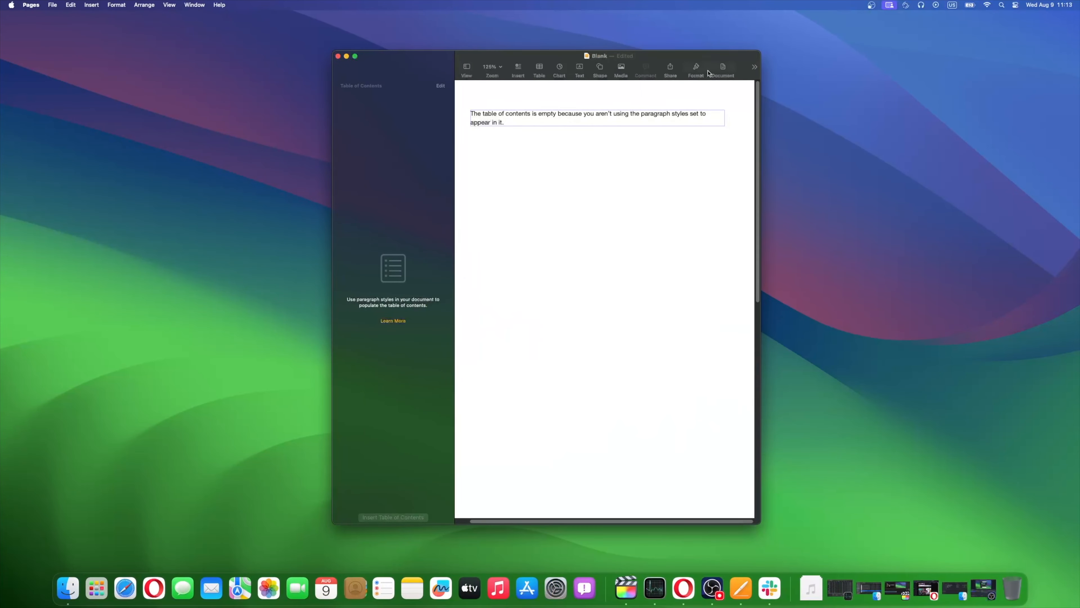
left_click(696, 69)
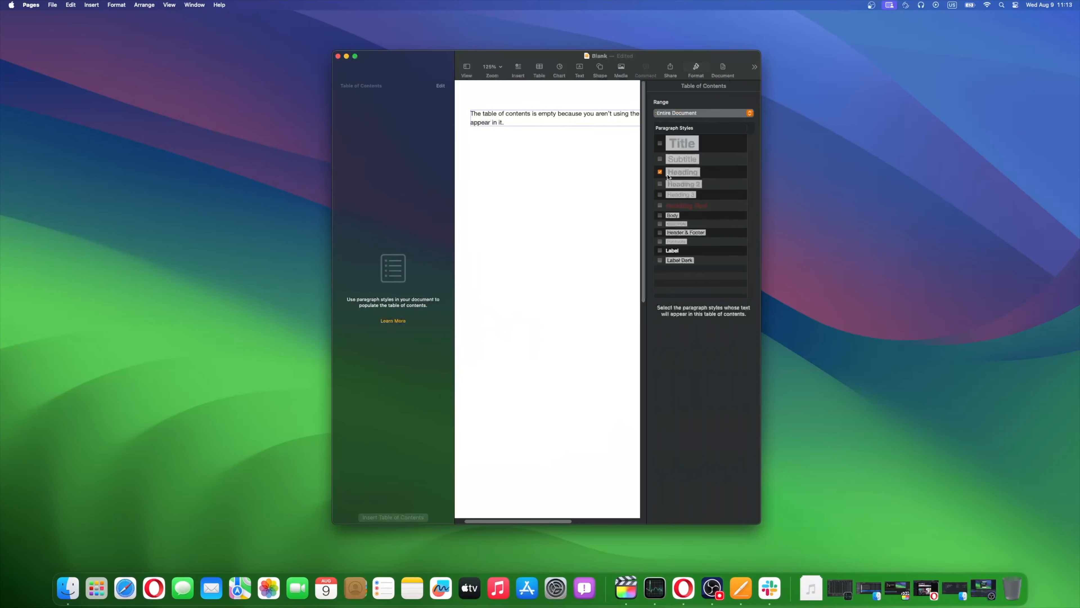
left_click(660, 159)
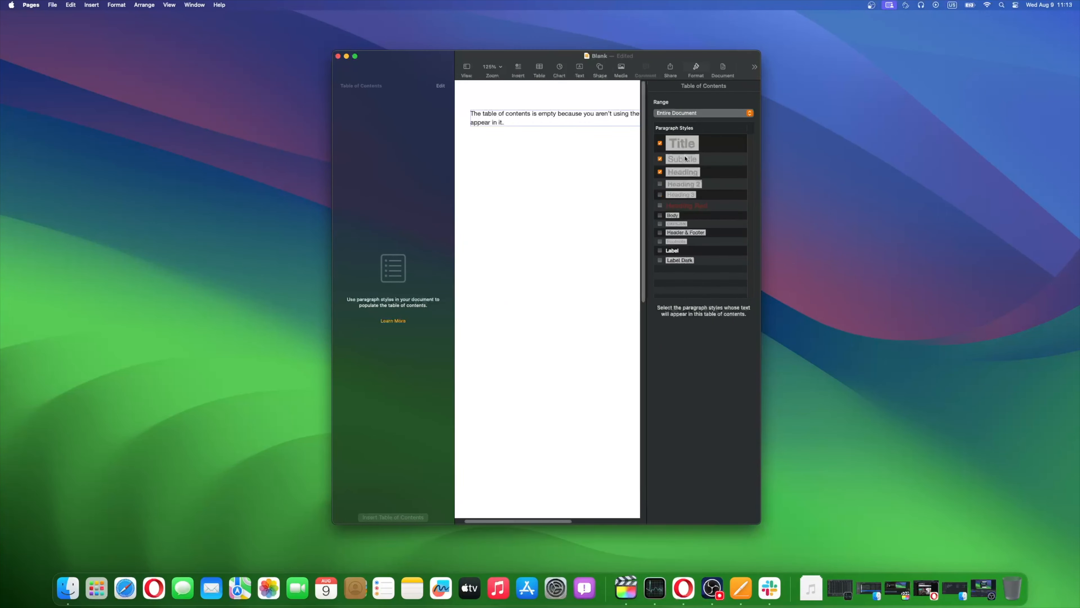
left_click(660, 184)
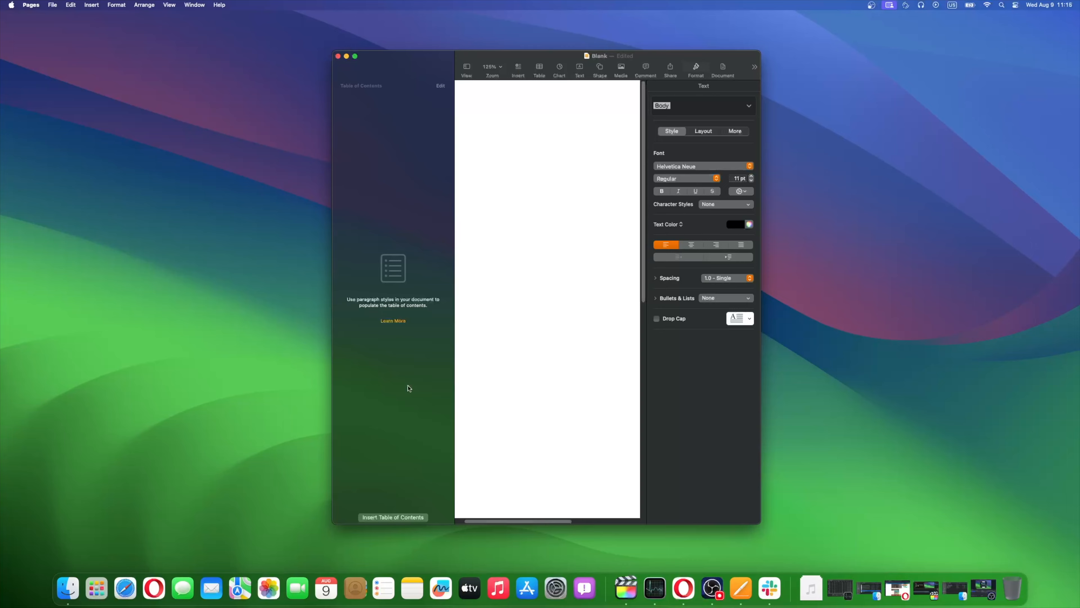
mouse_move(410, 520)
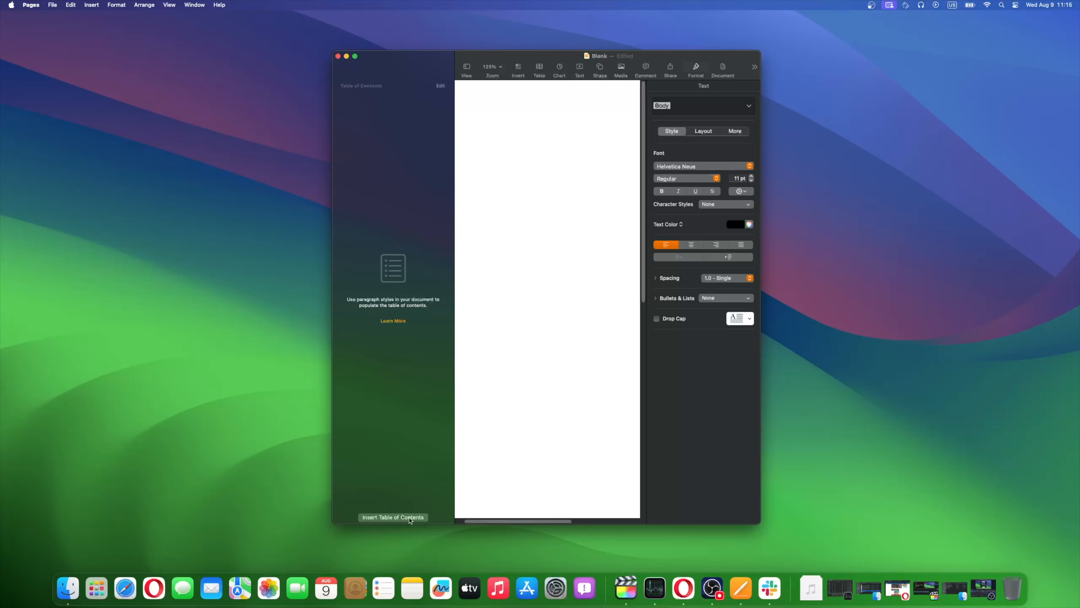
Insert the table of contents onto the page for the entire document.
left_click(392, 516)
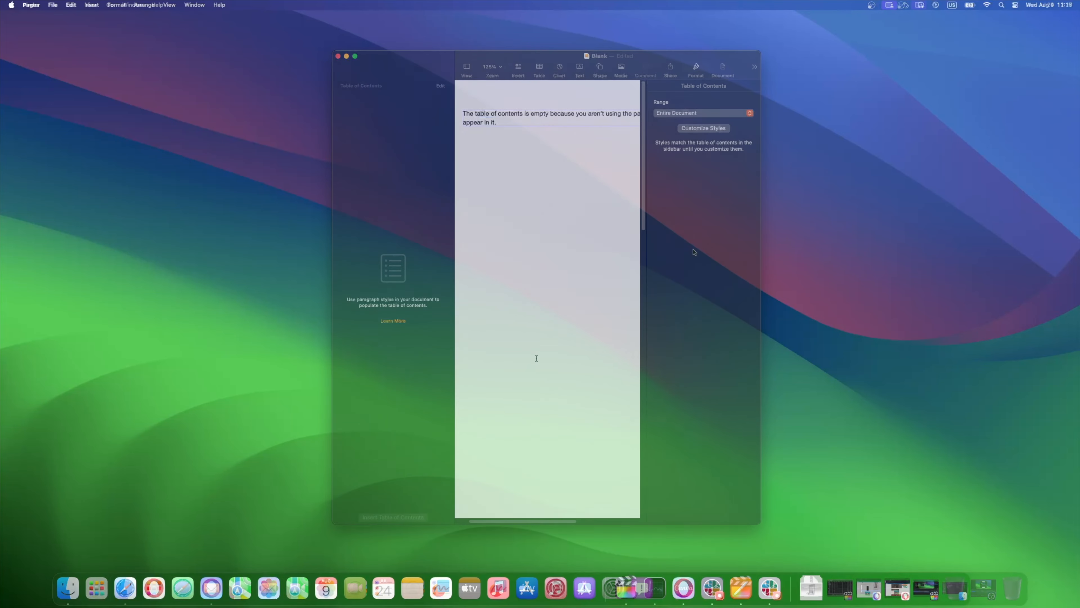
left_click(337, 55)
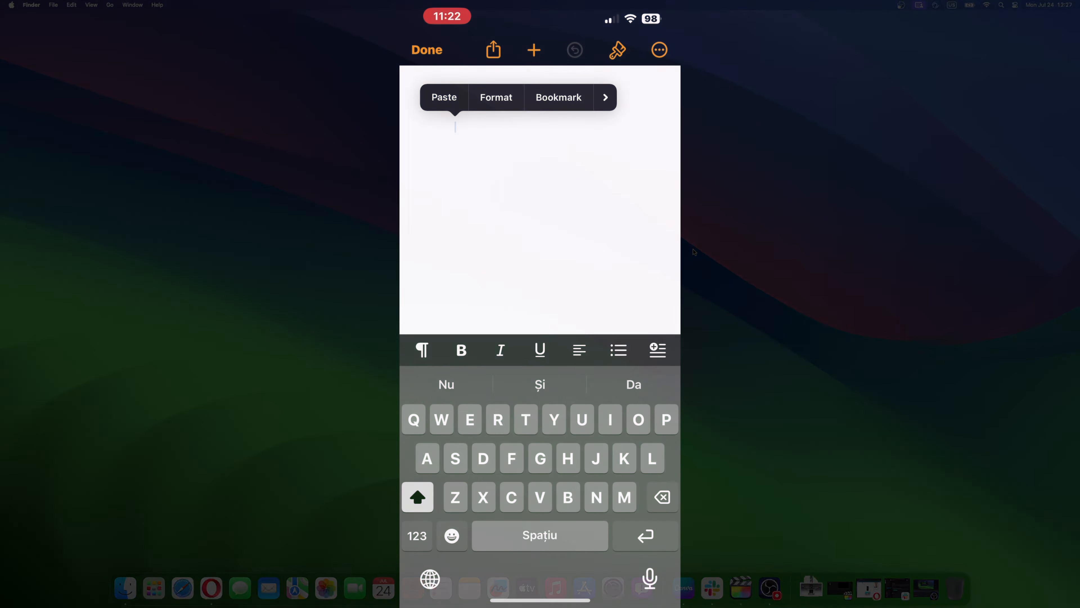
On iPhone, edit the table of contents styles keeping Heading ticked, confirm with Done and return to the desktop.
left_click(659, 49)
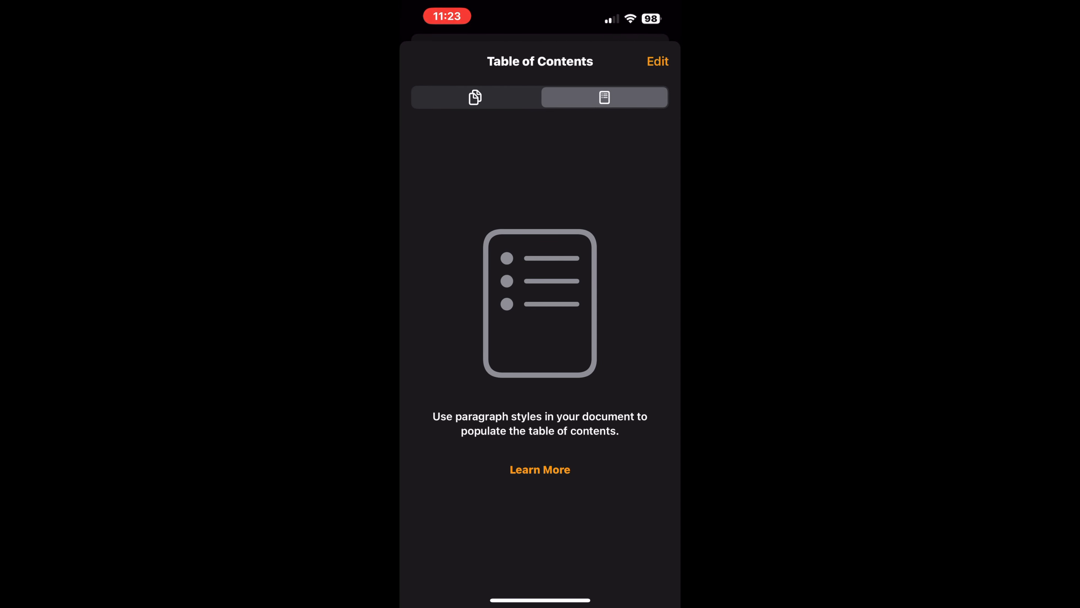
left_click(657, 61)
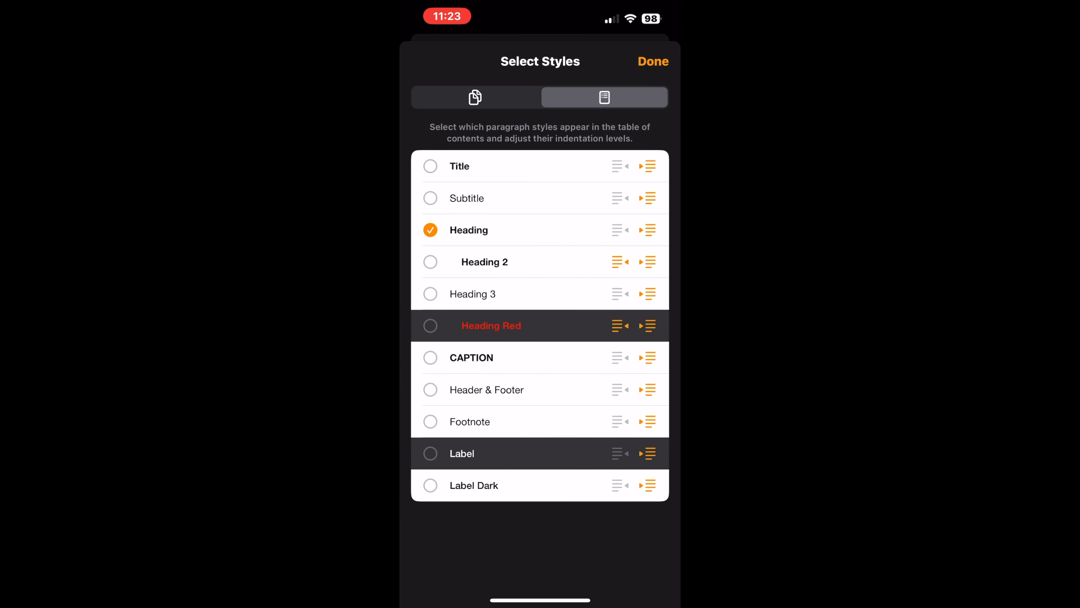
left_click(651, 62)
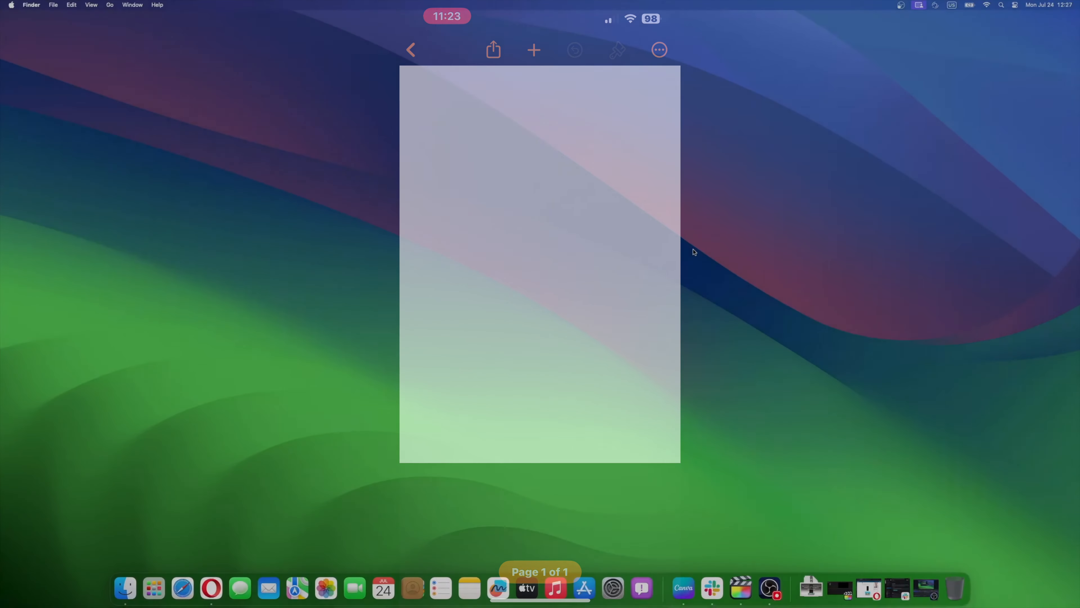
left_click(411, 49)
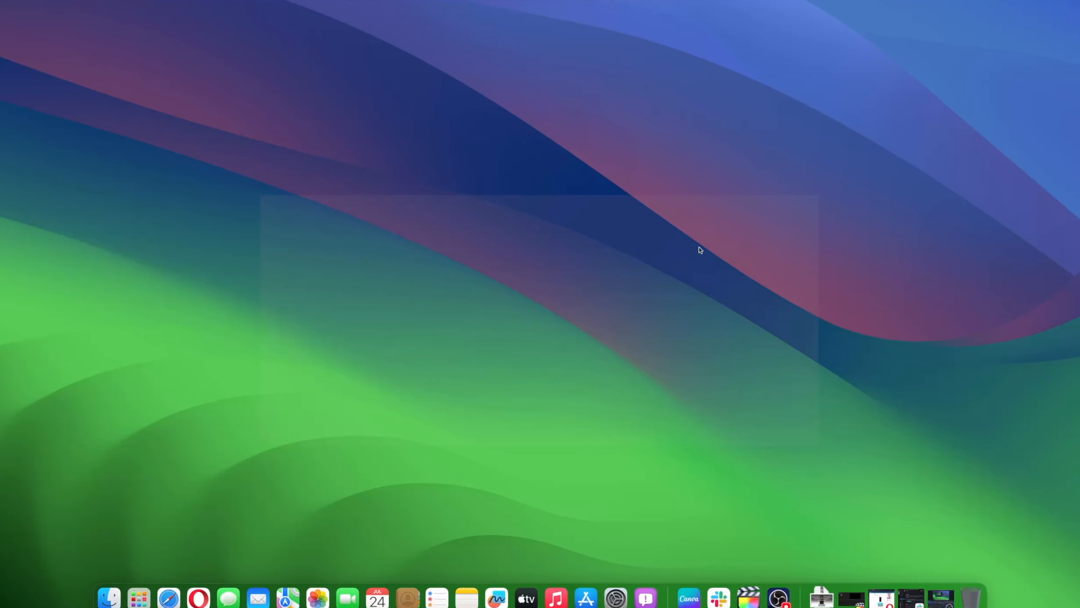